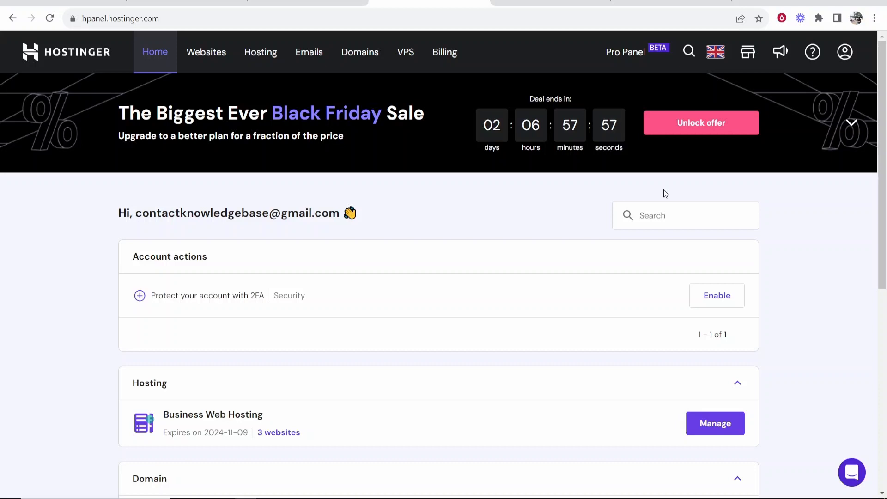
pyautogui.moveTo(668, 191)
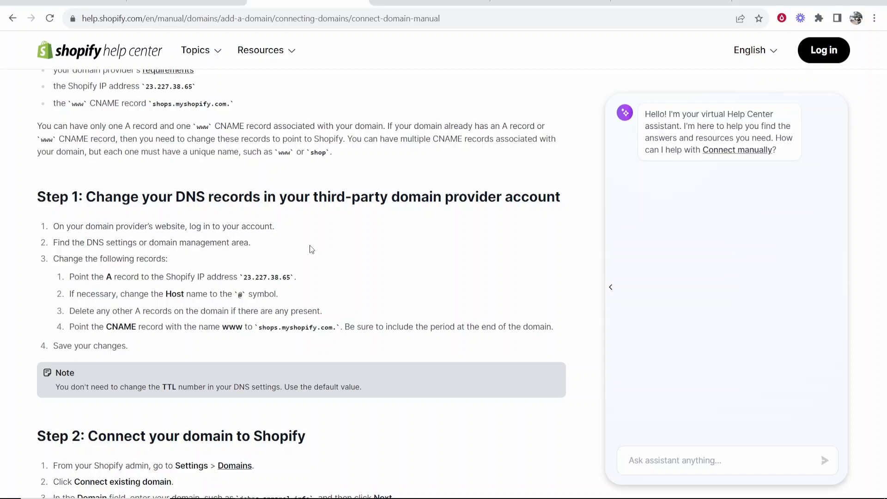
pyautogui.moveTo(102, 343)
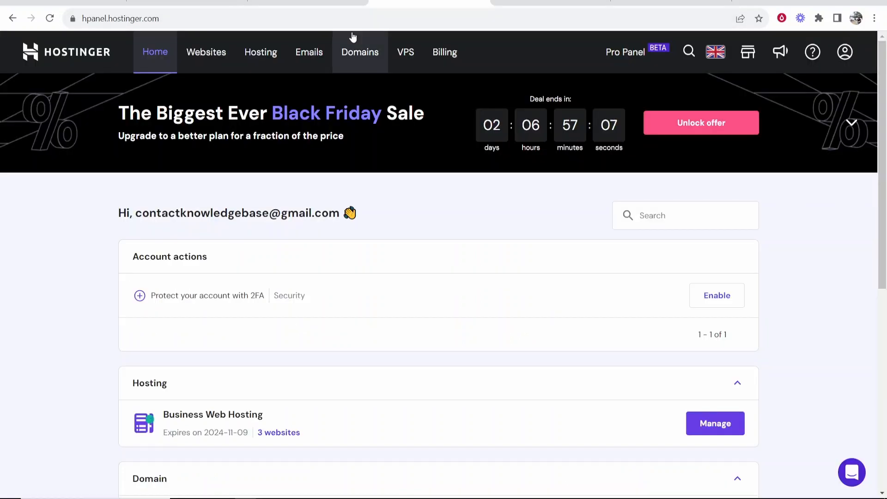
# Step: Open knowledgebaseonline.com's DNS / Nameservers page and set the new record's type to A
pyautogui.click(359, 52)
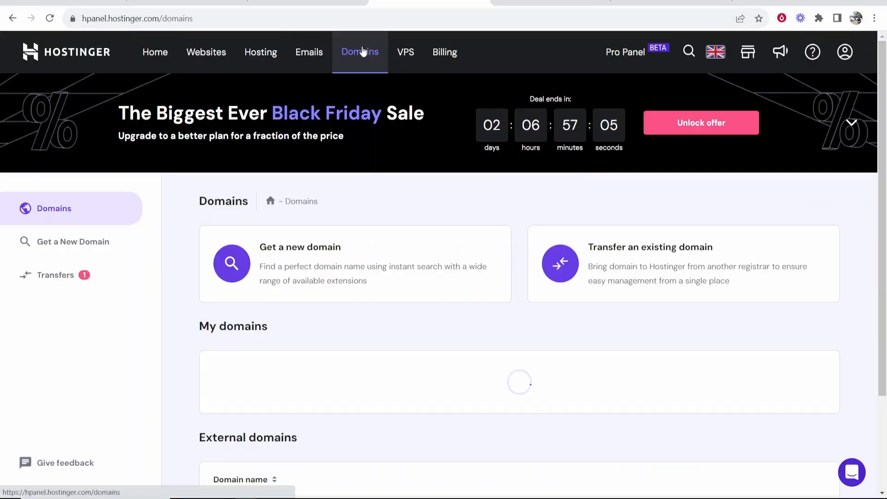
pyautogui.scroll(-3)
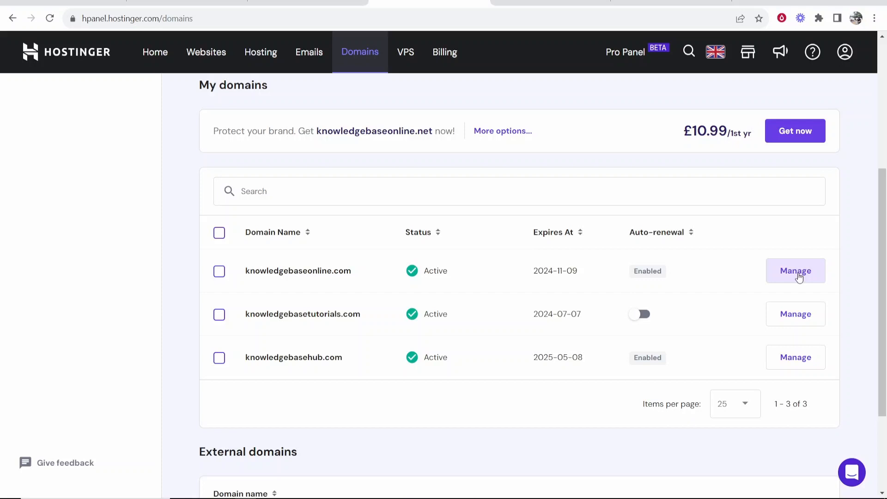
pyautogui.click(795, 270)
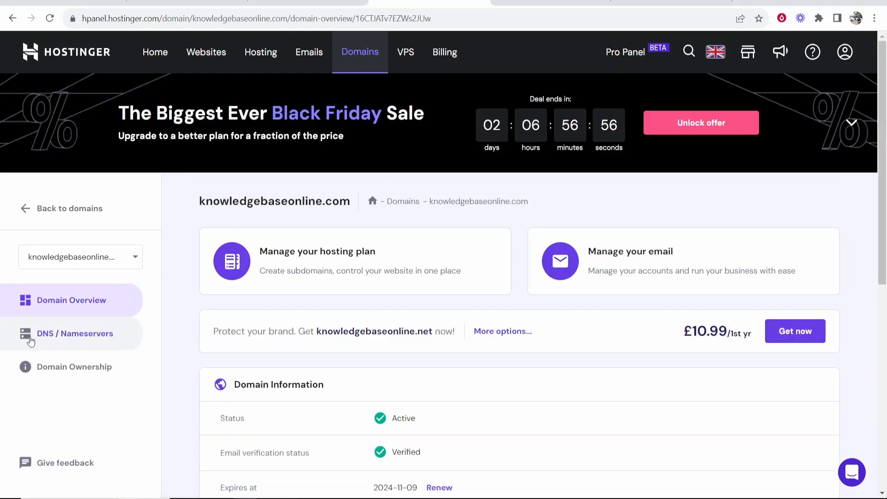
pyautogui.click(74, 333)
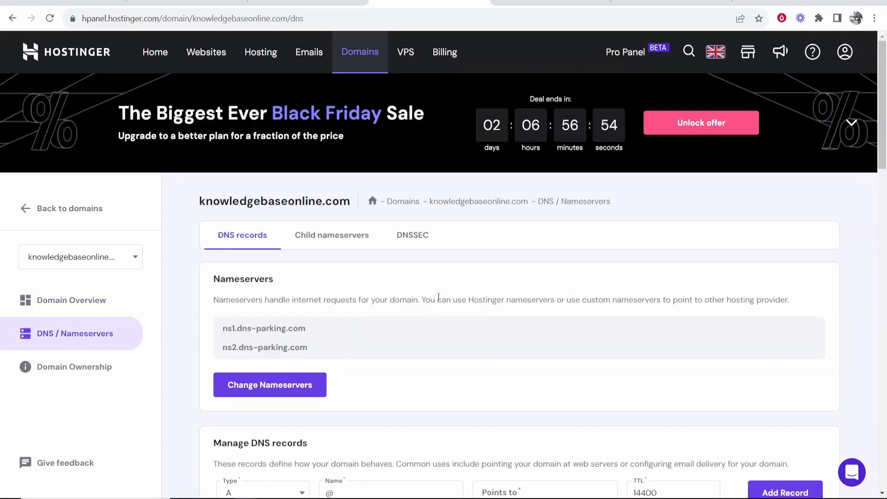
pyautogui.click(262, 195)
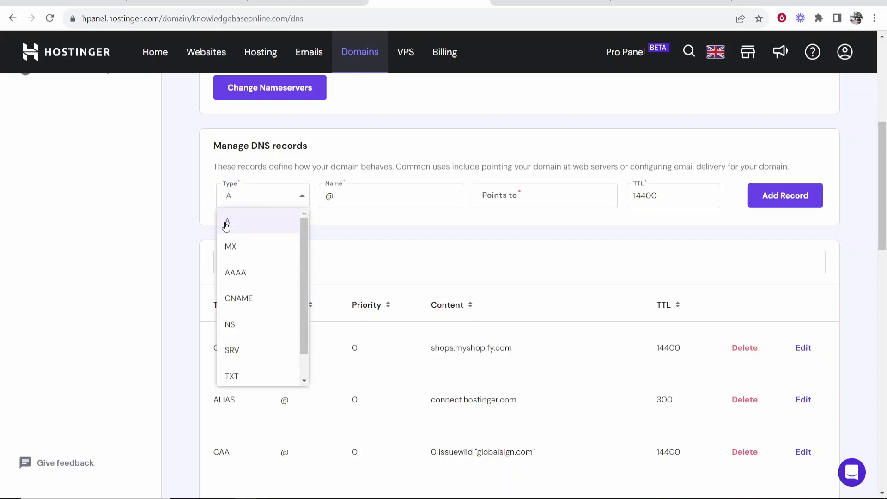
pyautogui.click(226, 221)
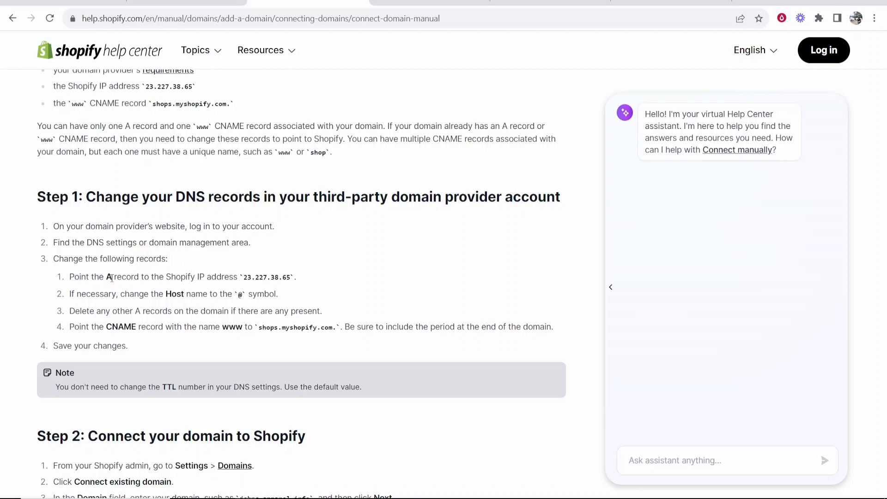
pyautogui.moveTo(240, 282)
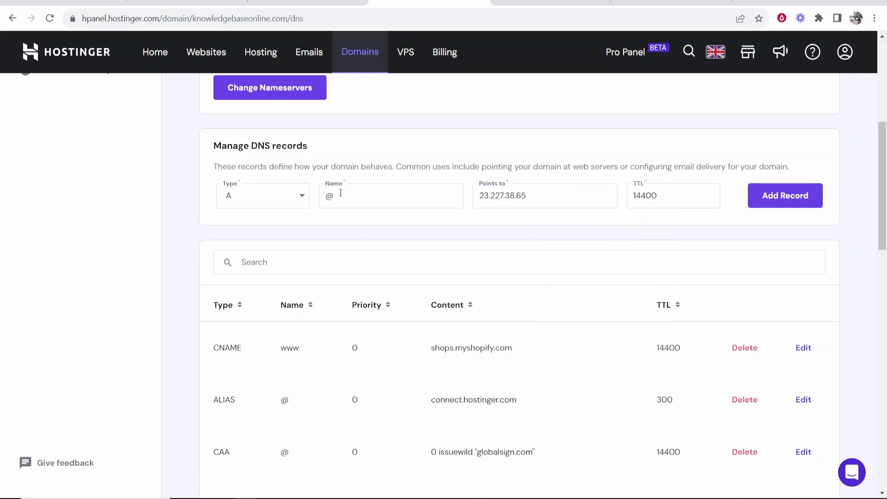
pyautogui.moveTo(819, 189)
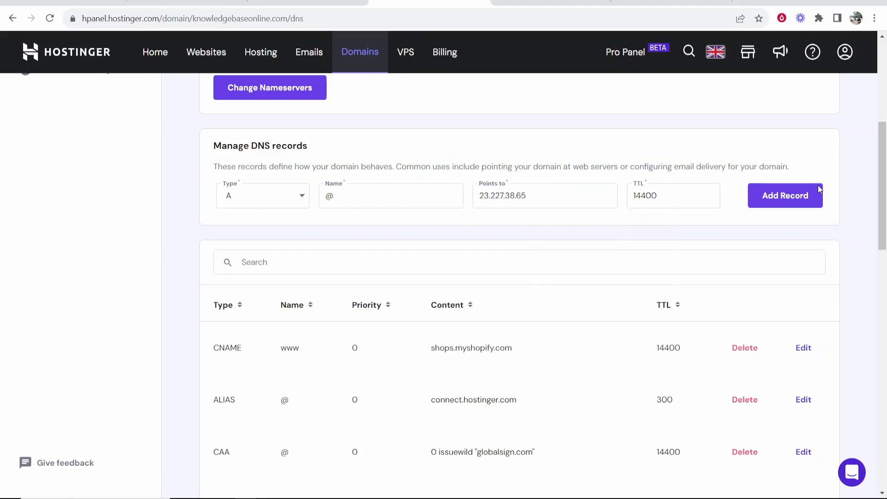
# Step: Add the A record for @ pointing to 23.227.38.65
pyautogui.click(784, 195)
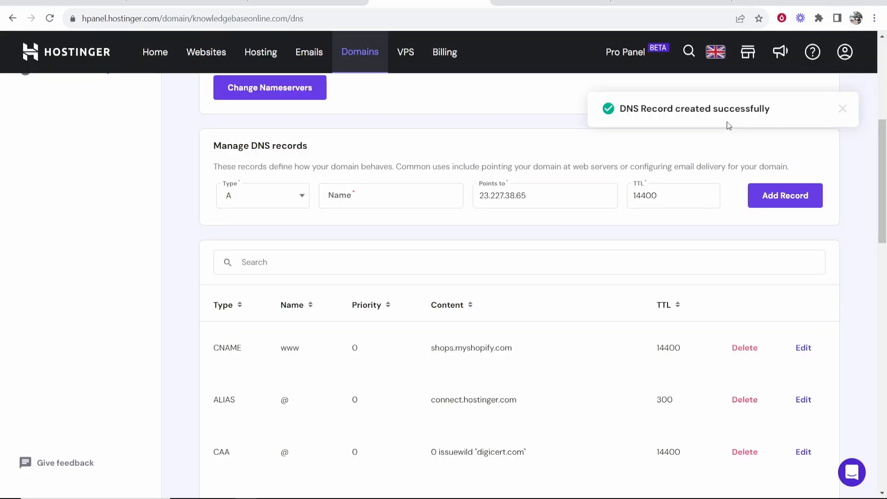
pyautogui.moveTo(650, 143)
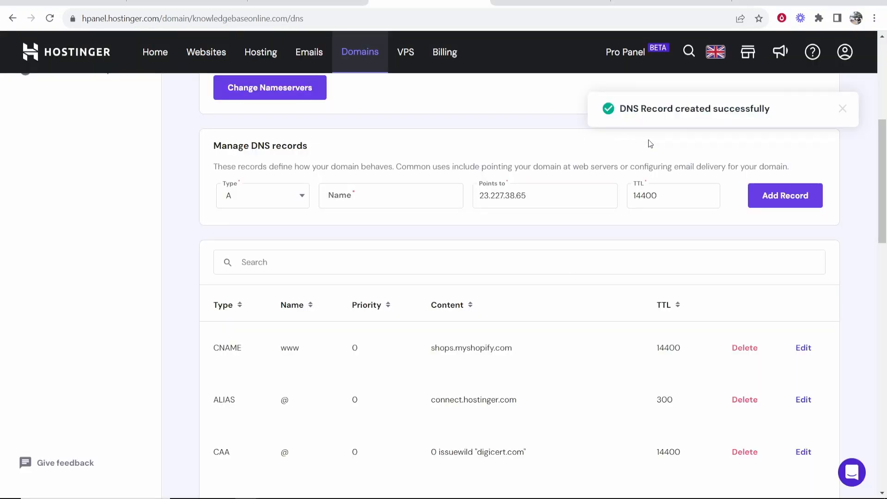